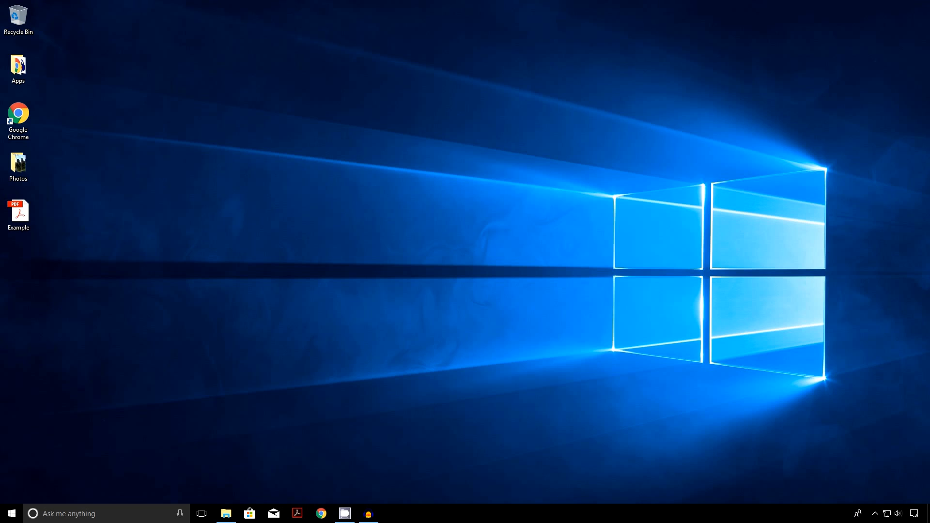
pyautogui.moveTo(111, 273)
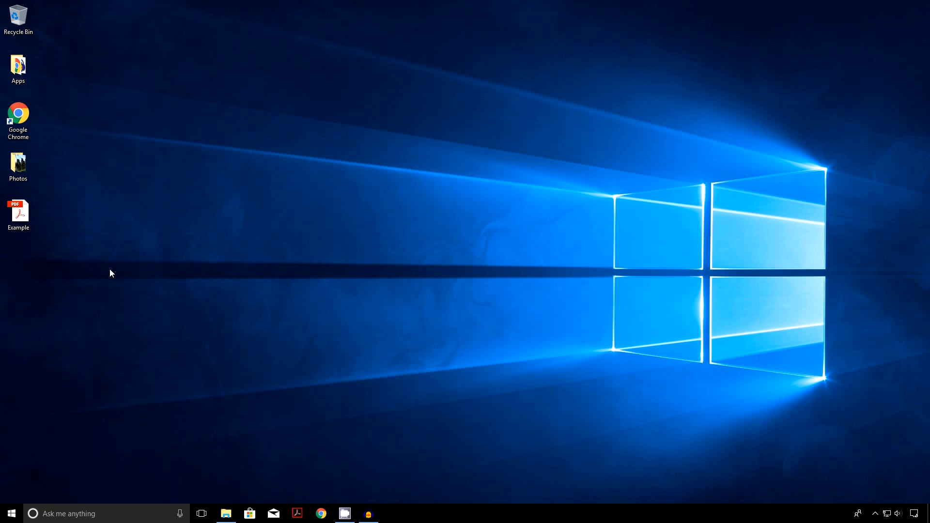
# - Reopen Example.pdf from the desktop and look at the View menu
pyautogui.doubleClick(18, 214)
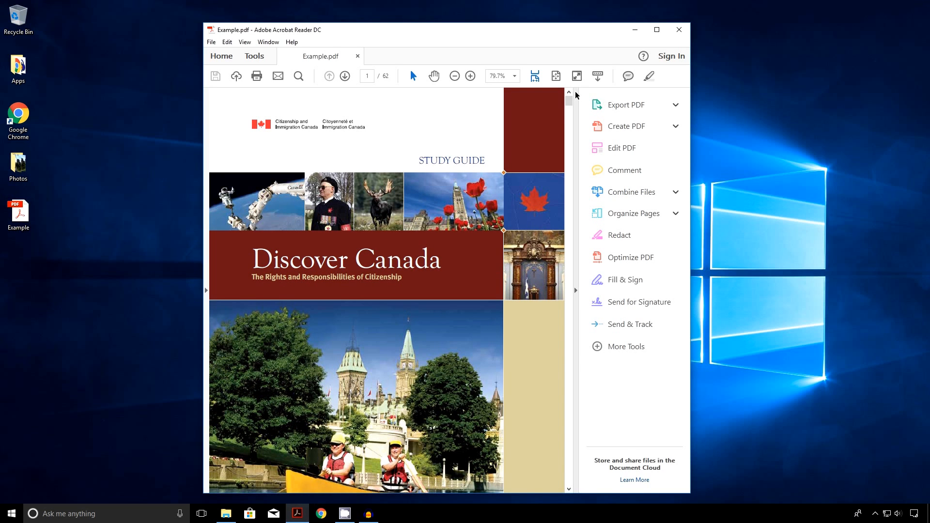
pyautogui.moveTo(584, 98)
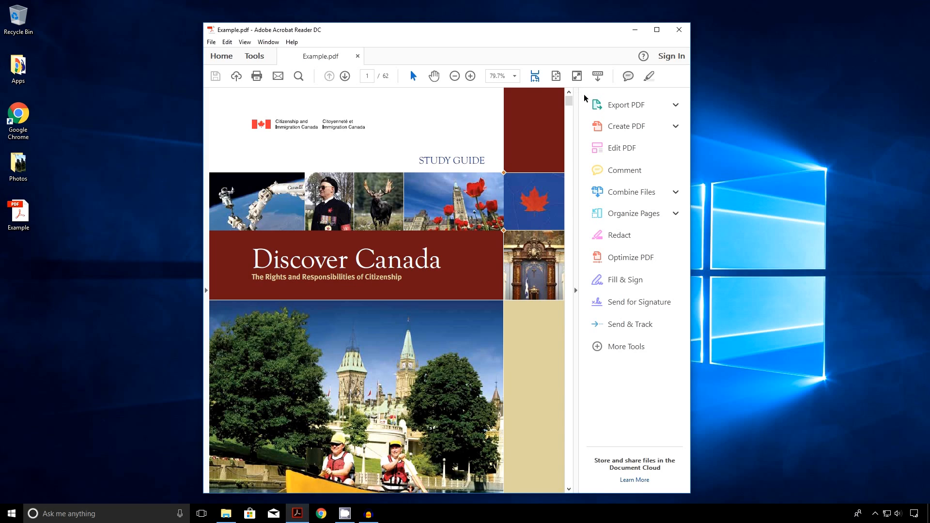
pyautogui.moveTo(586, 139)
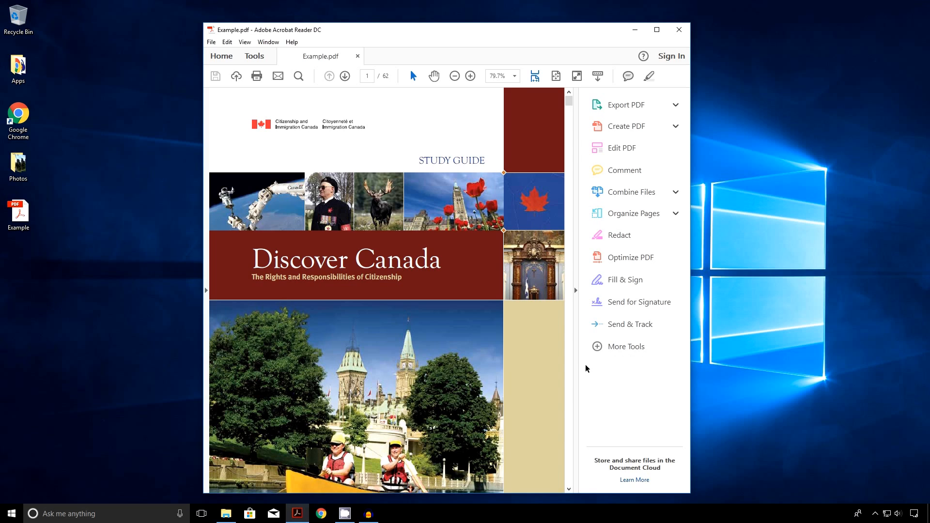
pyautogui.moveTo(571, 332)
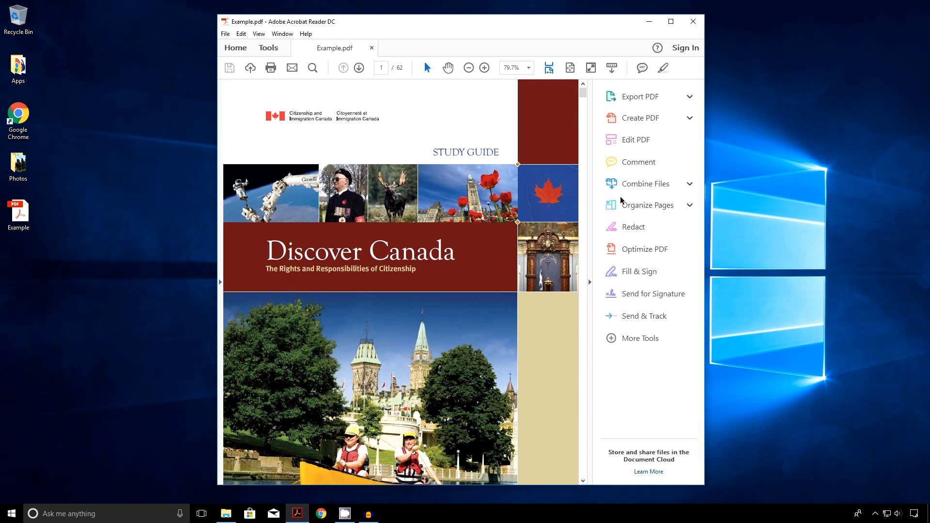
pyautogui.moveTo(648, 139)
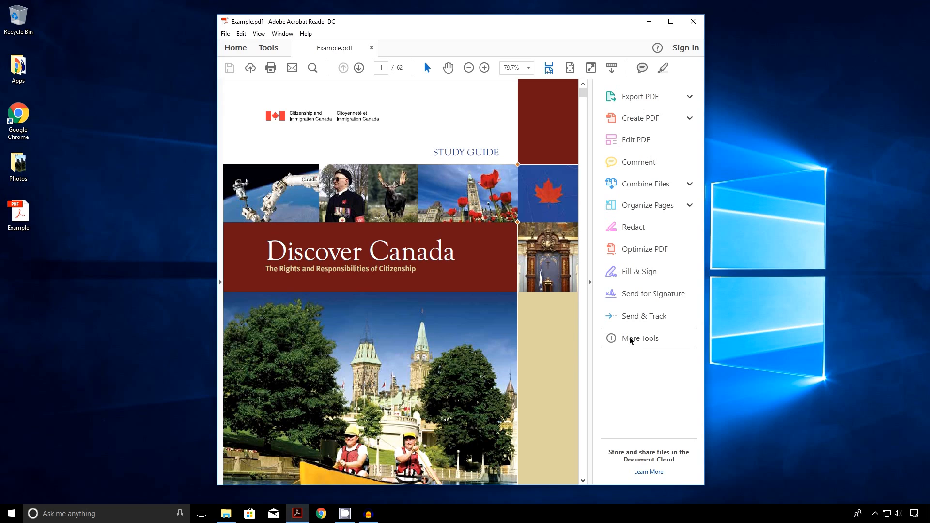
pyautogui.moveTo(589, 288)
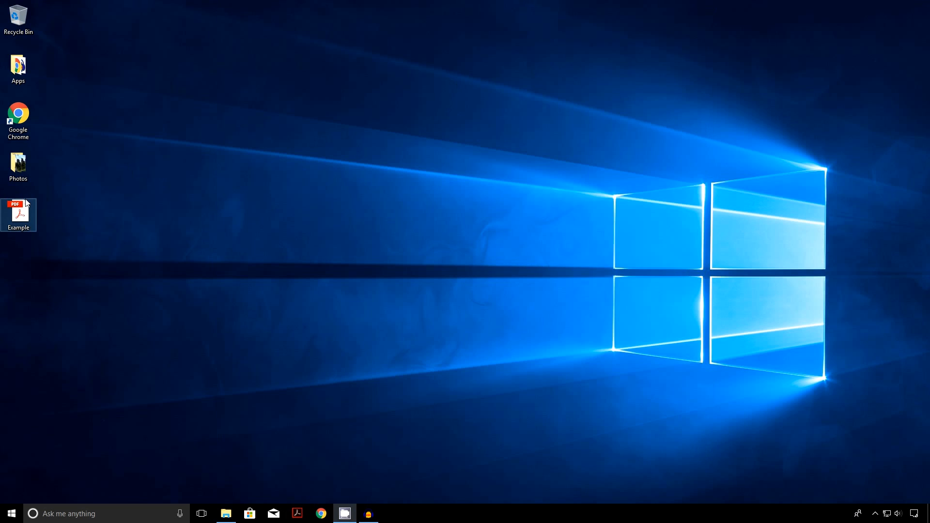
pyautogui.doubleClick(18, 212)
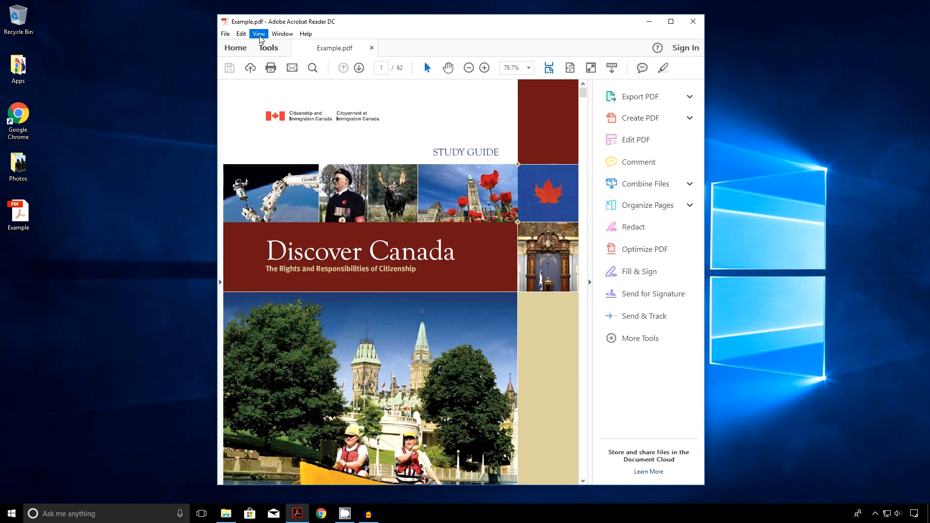
pyautogui.click(259, 34)
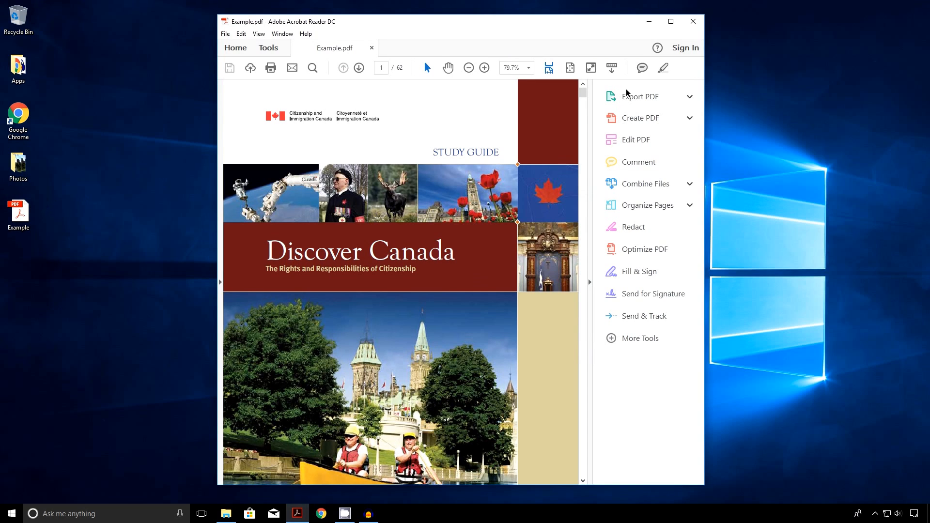
pyautogui.moveTo(639, 96)
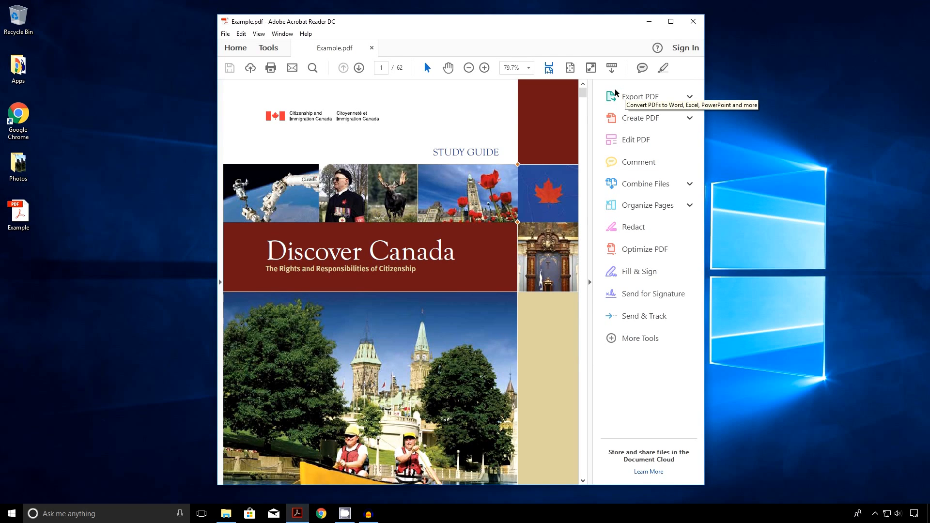
pyautogui.moveTo(289, 50)
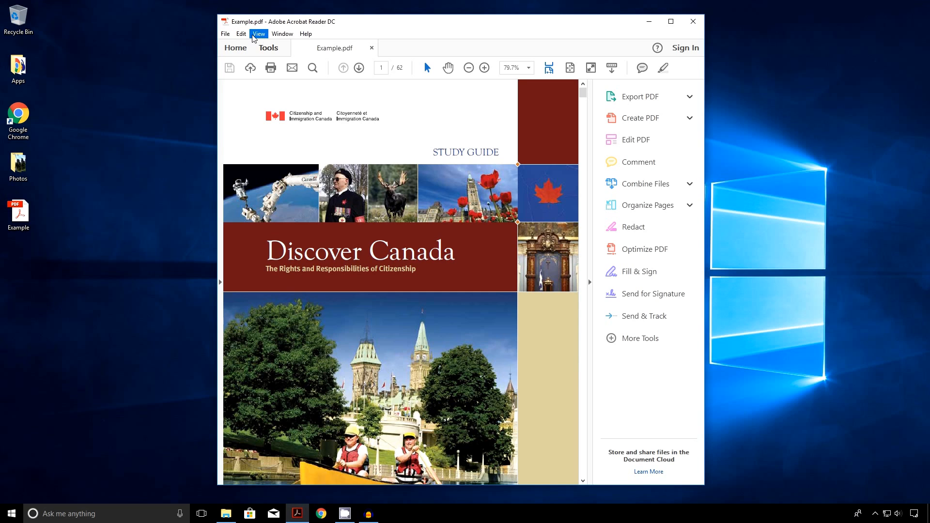
# - Open Preferences from the Edit menu
pyautogui.click(240, 34)
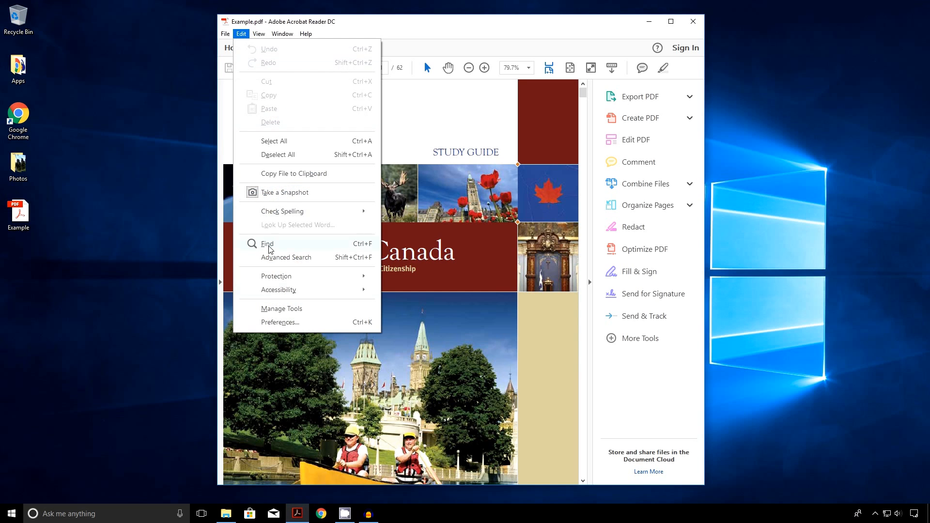
pyautogui.moveTo(299, 325)
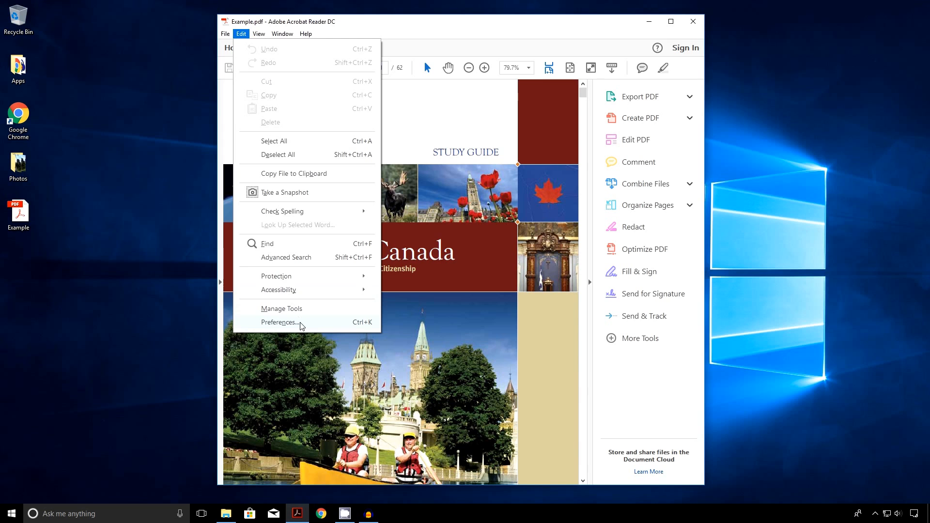
pyautogui.click(279, 322)
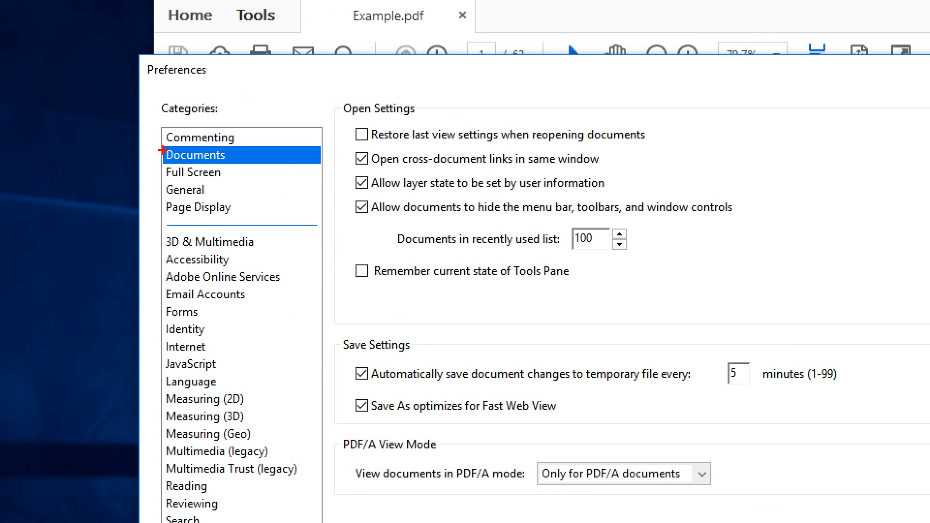
# - Enable 'Remember current state of Tools Pane' under Documents and save the preferences
pyautogui.click(195, 155)
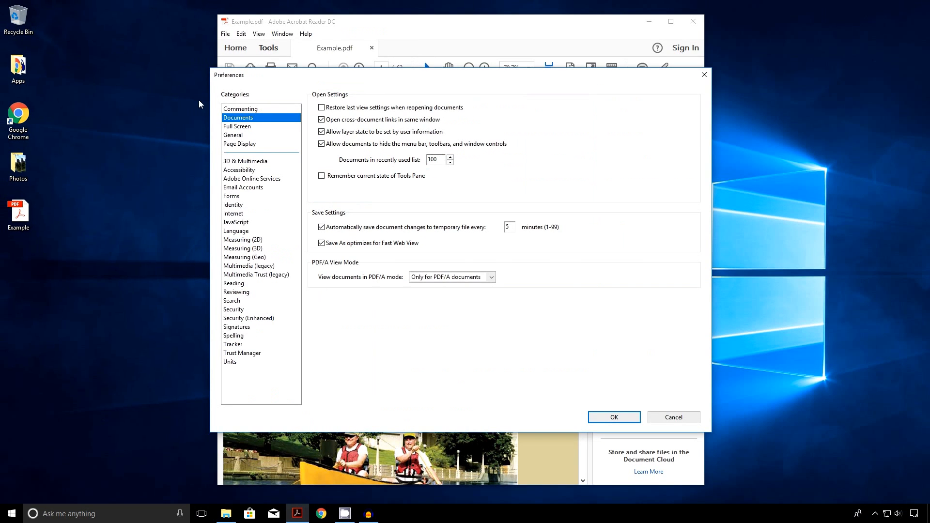
pyautogui.click(321, 176)
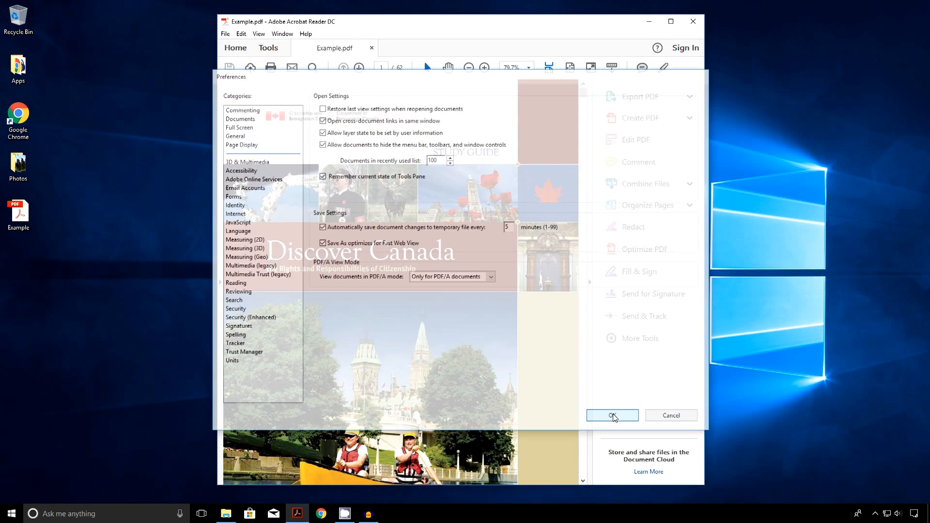
pyautogui.click(612, 415)
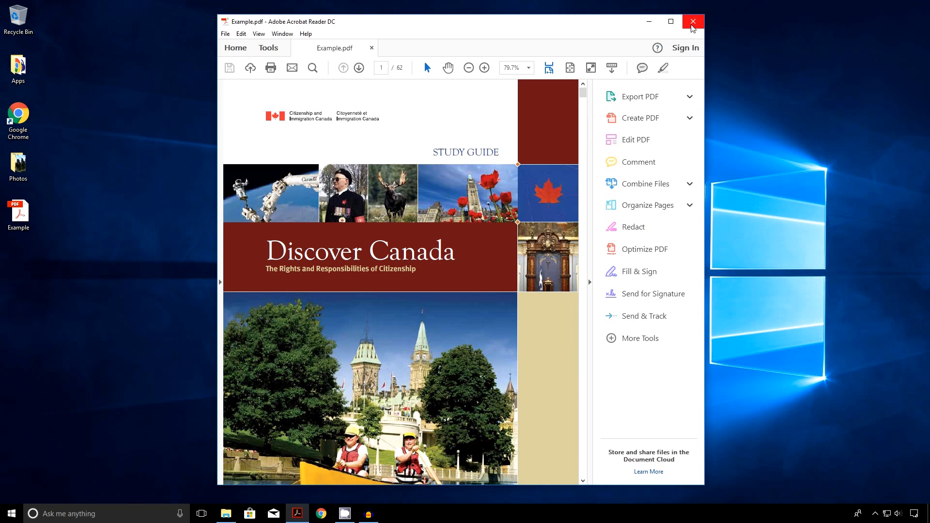
# - Close and reopen Example.pdf, then collapse the Tools pane from the right-edge arrow
pyautogui.click(692, 22)
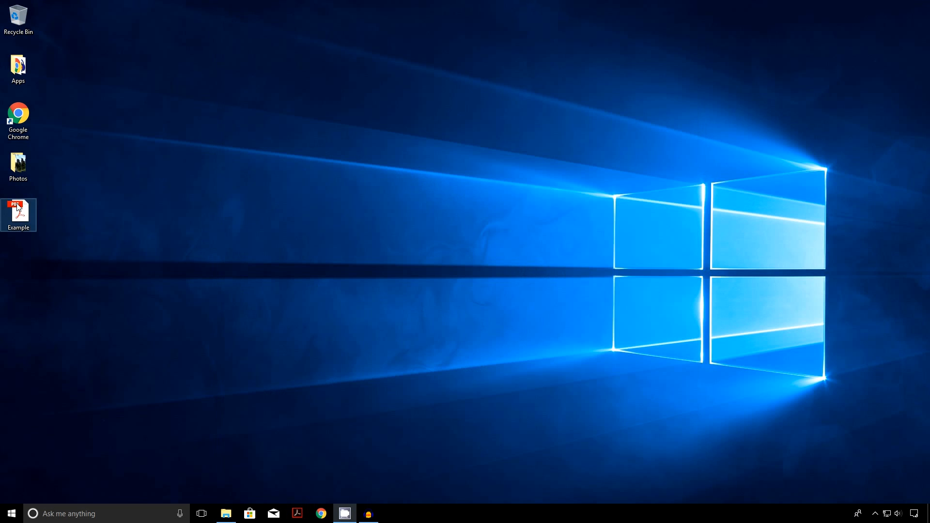
pyautogui.doubleClick(18, 214)
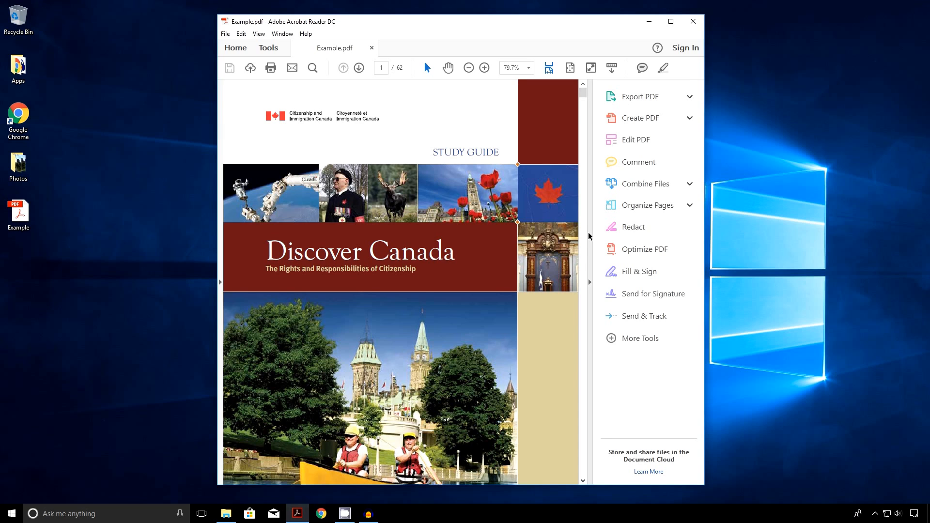
pyautogui.click(484, 68)
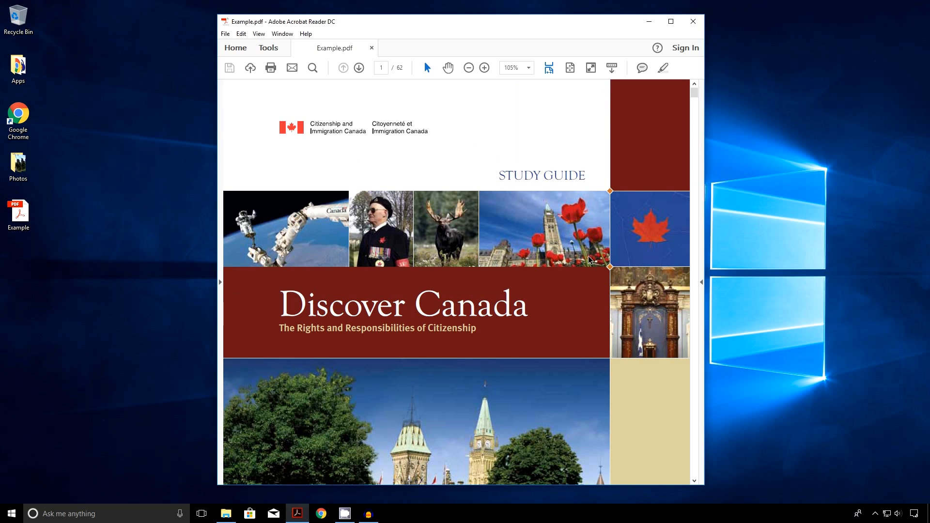